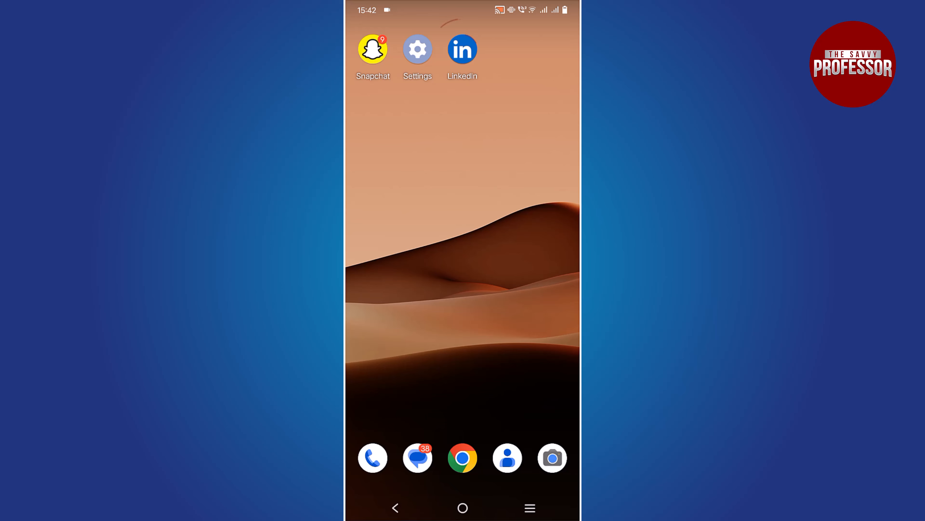
Launch LinkedIn from the home screen and land on the home feed.
{"action": "left_click", "coordinate": [463, 49]}
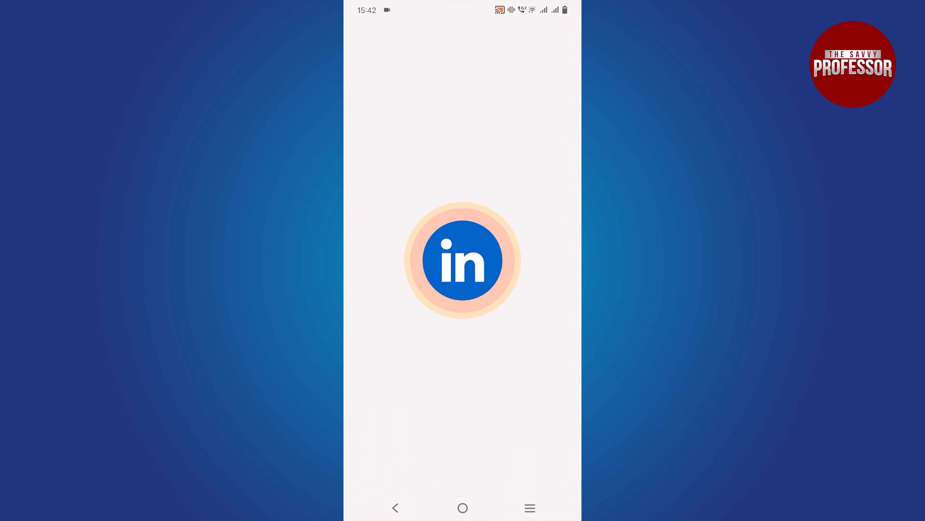
{"action": "left_click", "coordinate": [463, 260]}
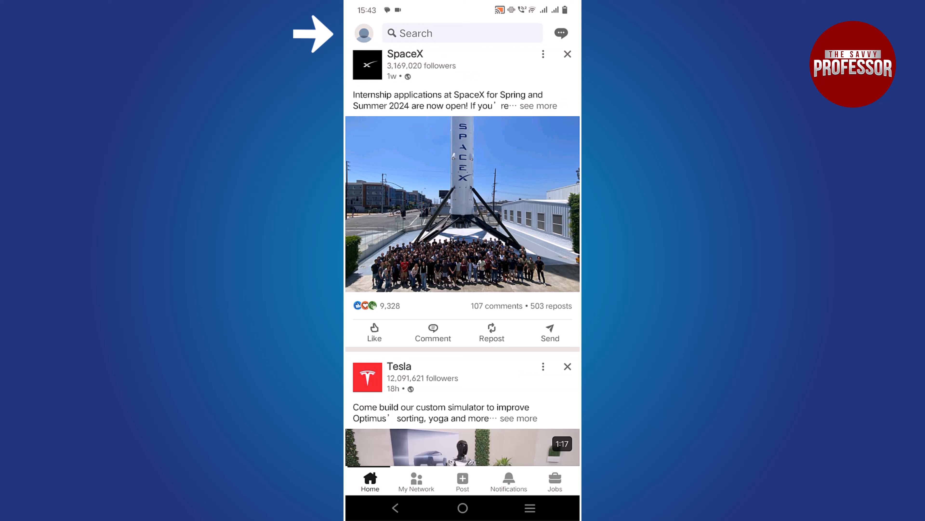
{"action": "left_click", "coordinate": [364, 33]}
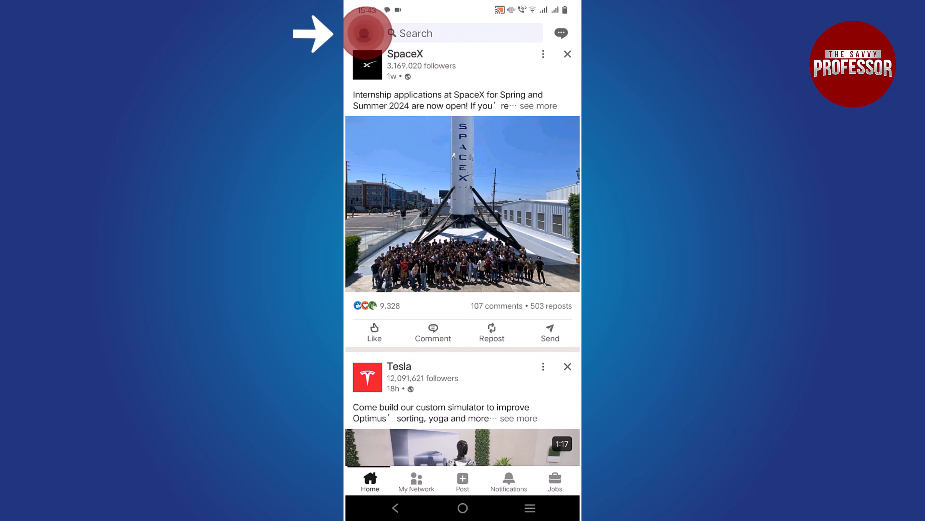
Reach Settings through the profile side panel.
{"action": "left_click", "coordinate": [368, 33]}
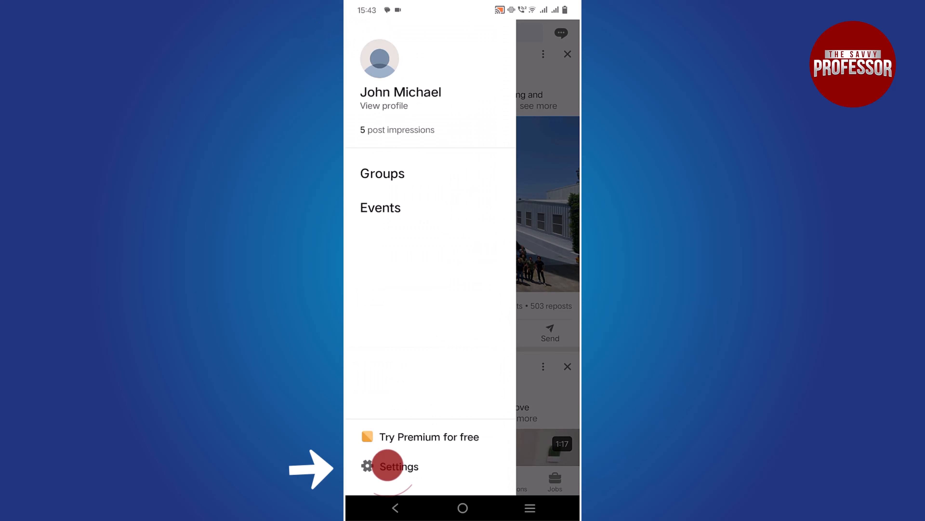
{"action": "left_click", "coordinate": [399, 466]}
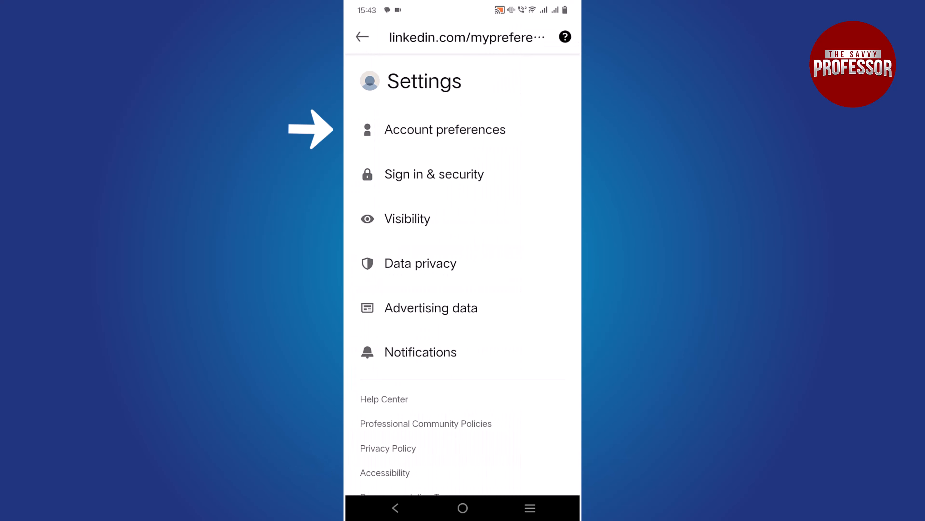
Go into Account preferences and scroll to the Account management section.
{"action": "left_click", "coordinate": [445, 130]}
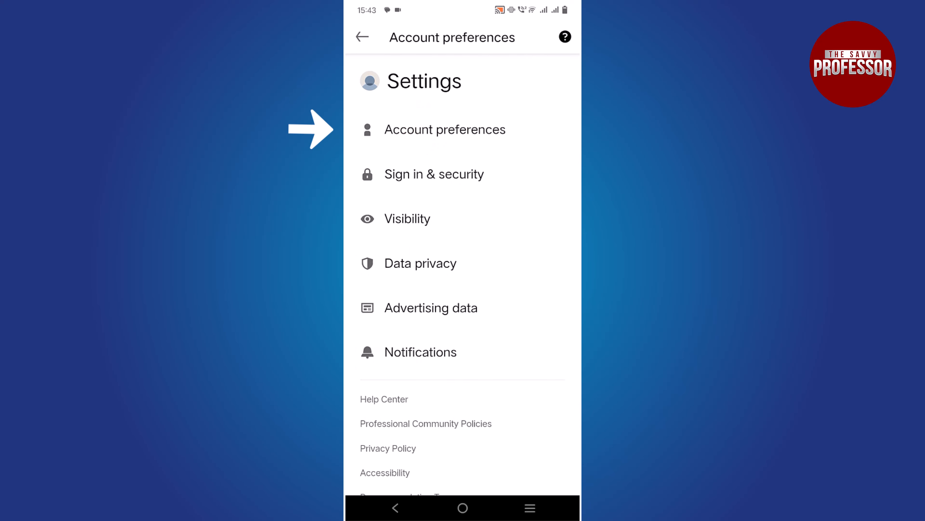
{"action": "scroll", "scroll_direction": "down", "scroll_amount": 3}
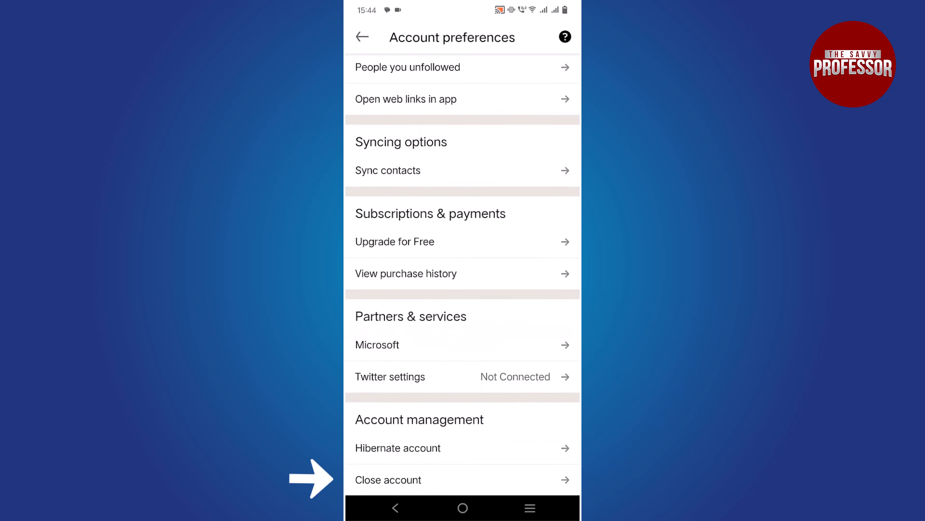
{"action": "left_click", "coordinate": [408, 478]}
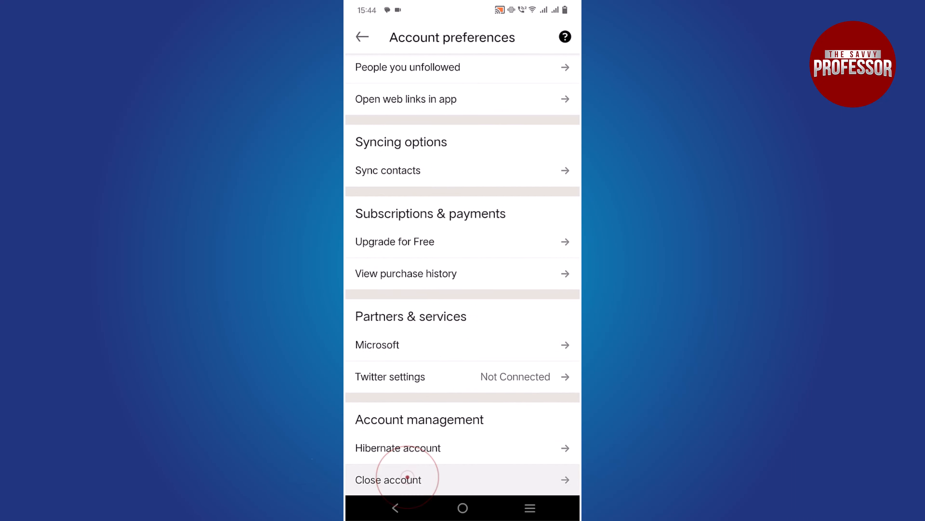
Start Close account and continue past confirmation to the reason-for-closing page.
{"action": "left_click", "coordinate": [389, 478]}
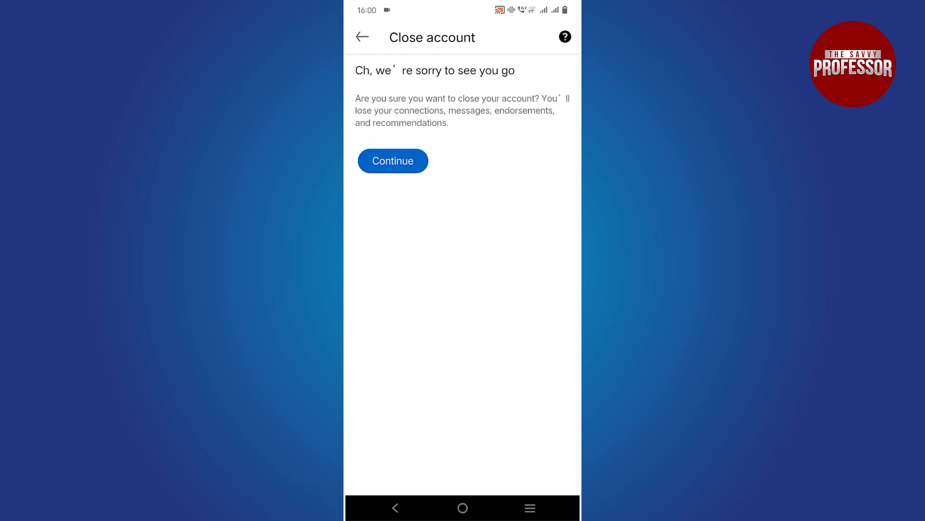
{"action": "left_click", "coordinate": [393, 160]}
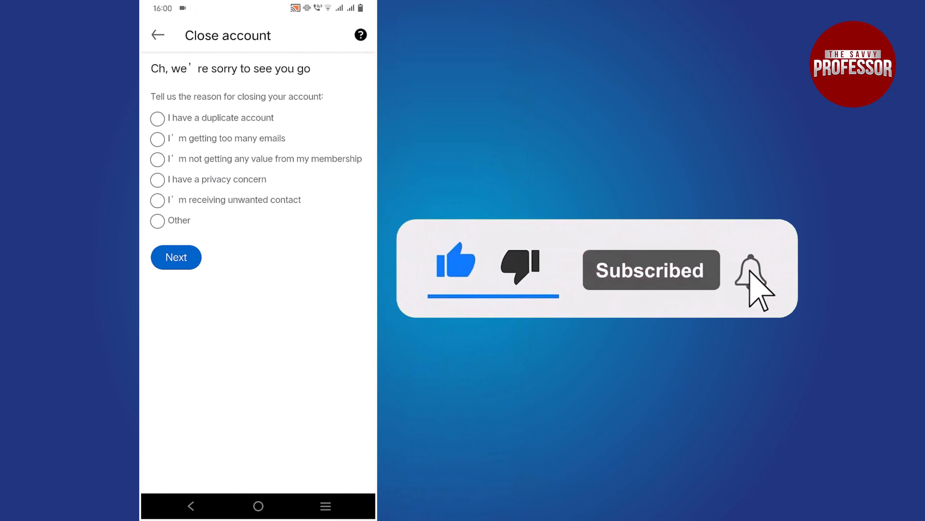
{"action": "left_click", "coordinate": [749, 270]}
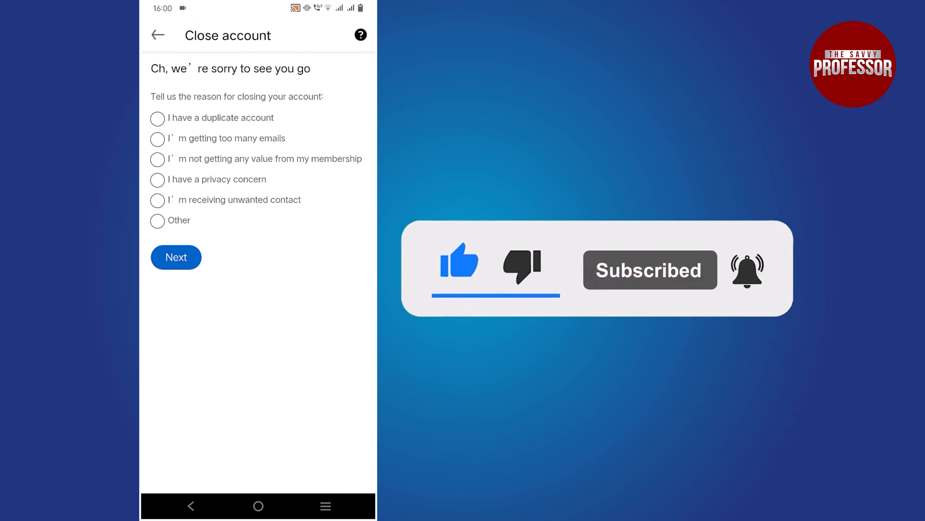